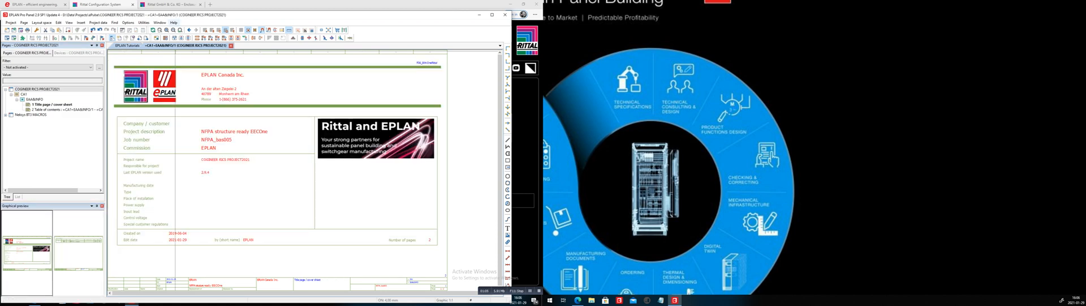
Launch Cogineer Project Builder Advanced from the Utilities menu.
click(143, 22)
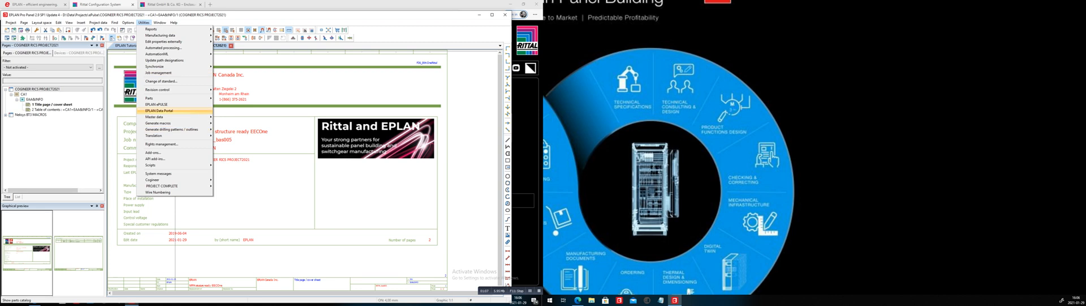
mouse_move(151, 179)
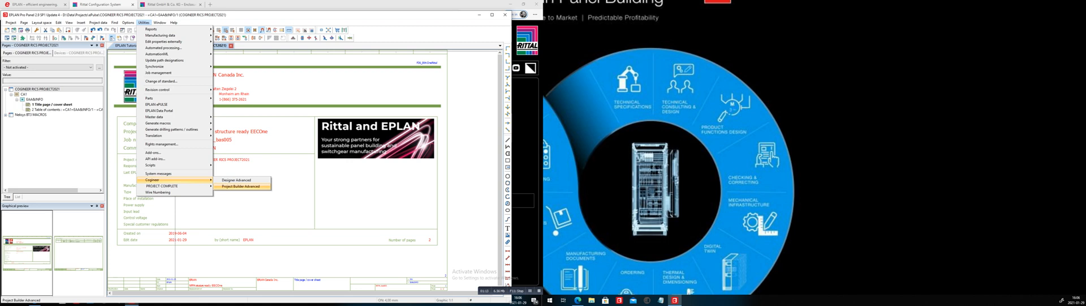
click(238, 186)
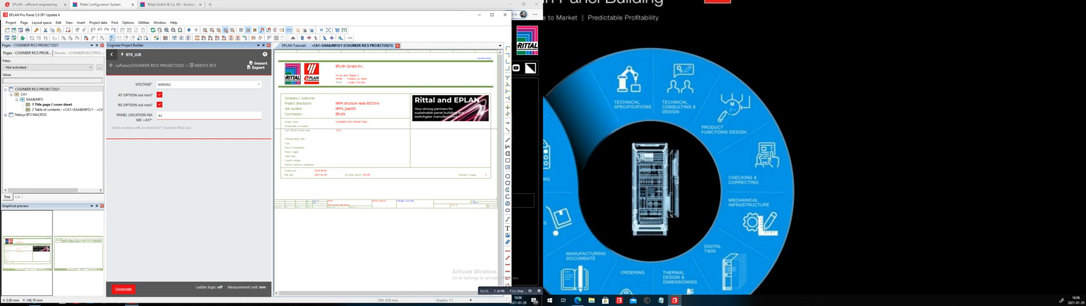
Generate the schematic pages, then view the control diagram and page 07 motors page.
click(124, 288)
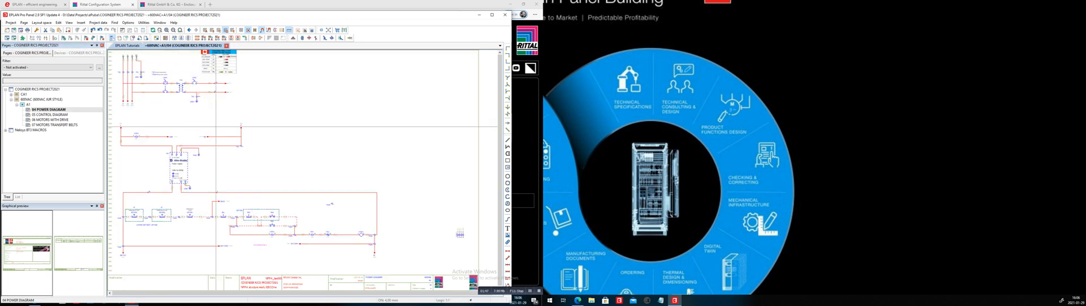
click(45, 114)
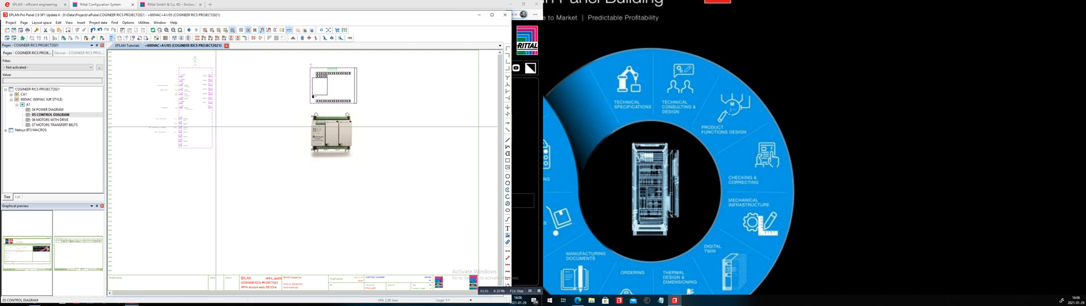
click(44, 120)
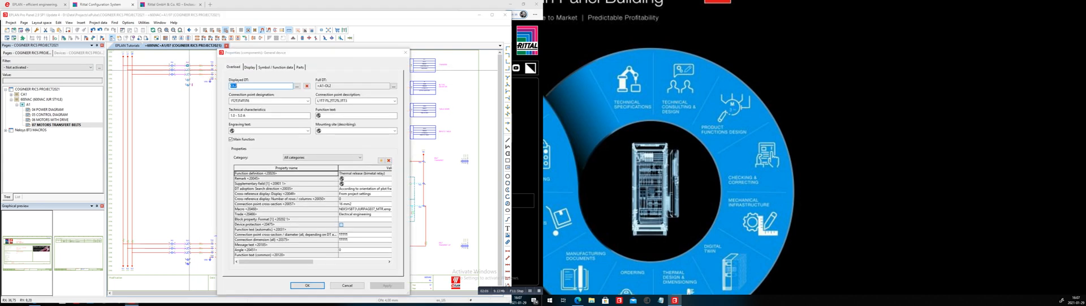
Review the component's part data and open its technical documentation hyperlink.
click(300, 67)
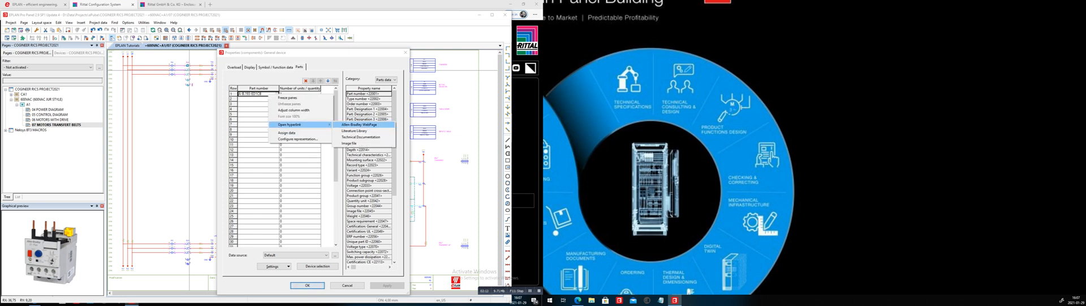
mouse_move(360, 137)
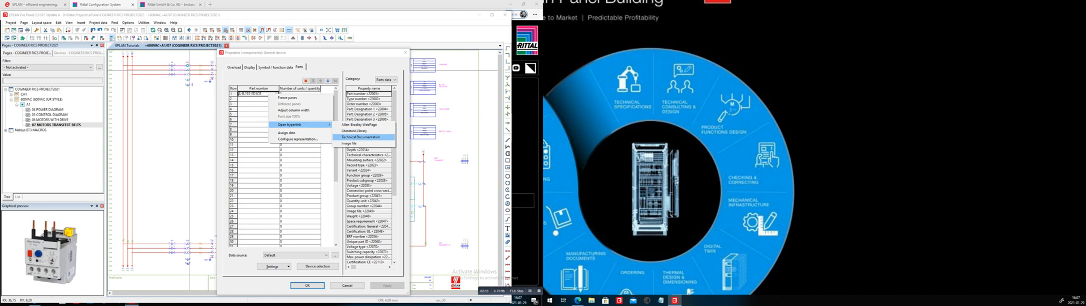
click(360, 137)
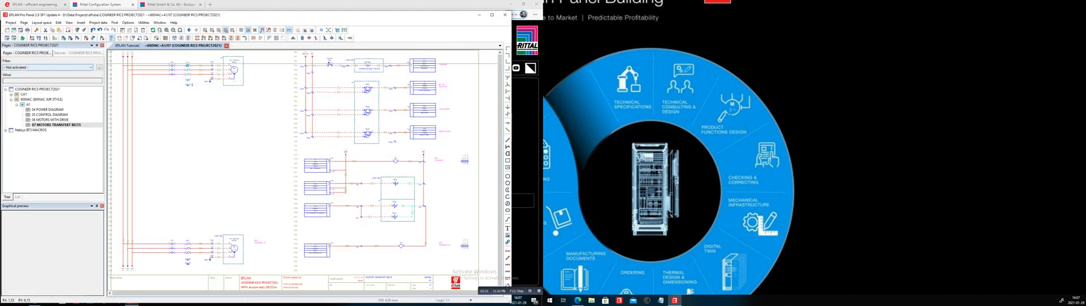
Switch the application workspace to the Pro Panel scheme.
click(68, 22)
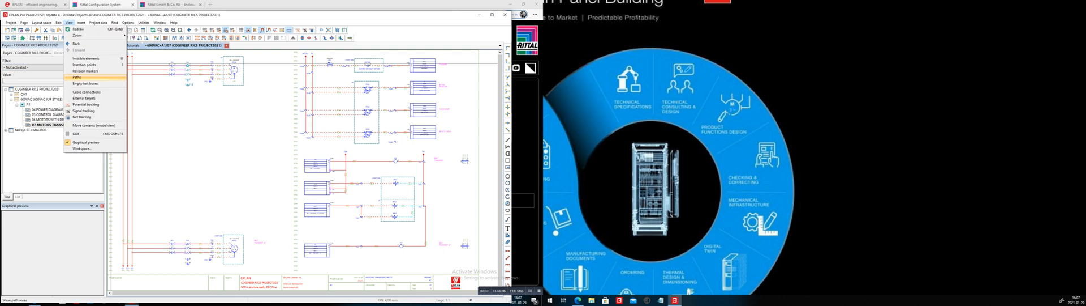
click(84, 142)
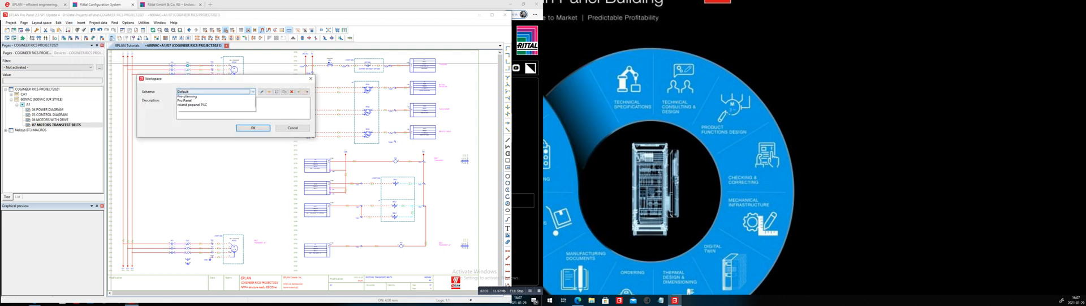
click(191, 97)
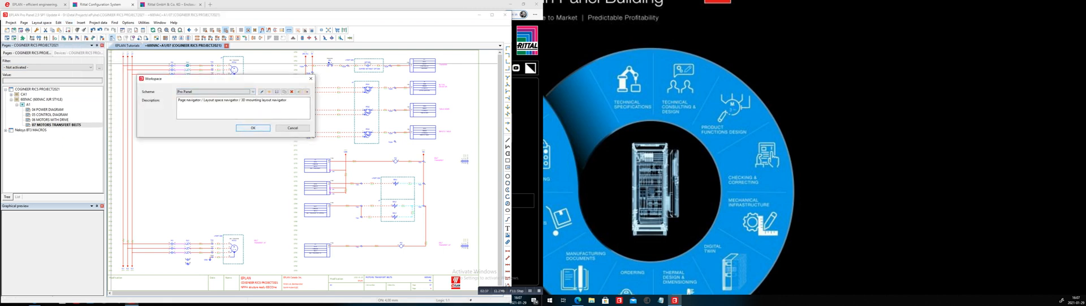
click(253, 91)
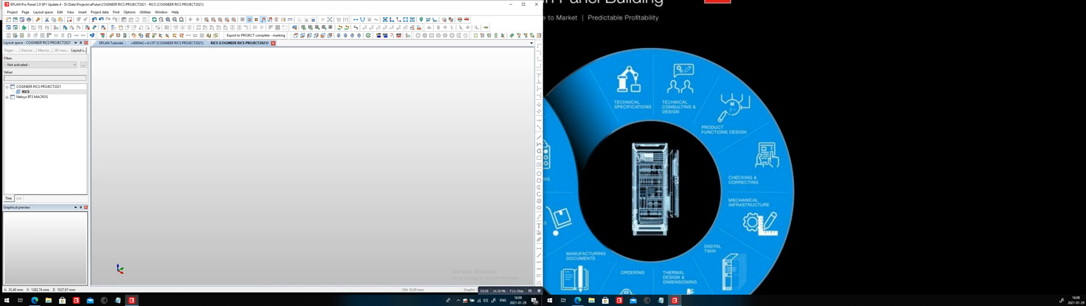
Open the EPLAN Data Portal and search for the Rittal part number.
click(145, 12)
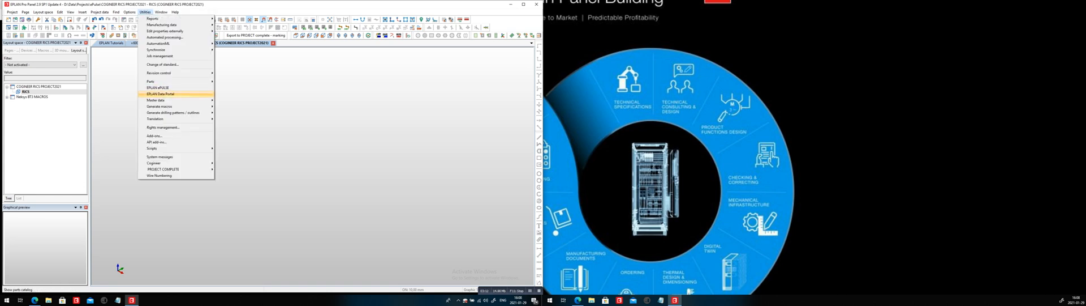
click(159, 94)
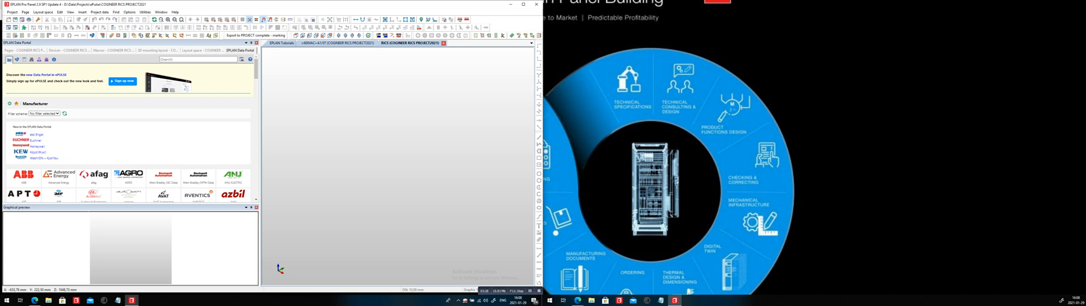
scroll(down, 3)
text(08649000)
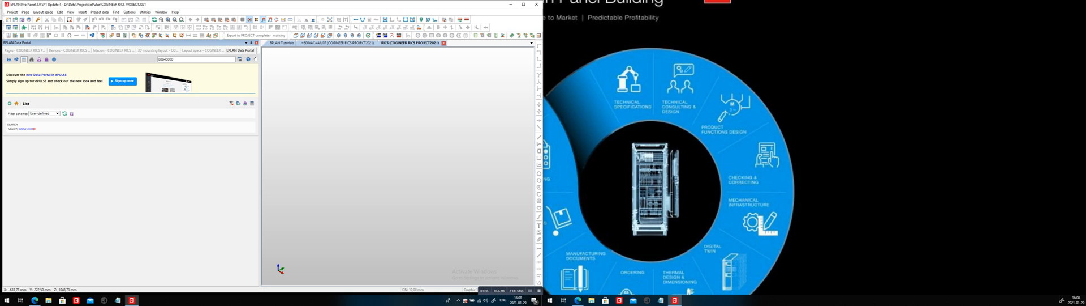
click(249, 59)
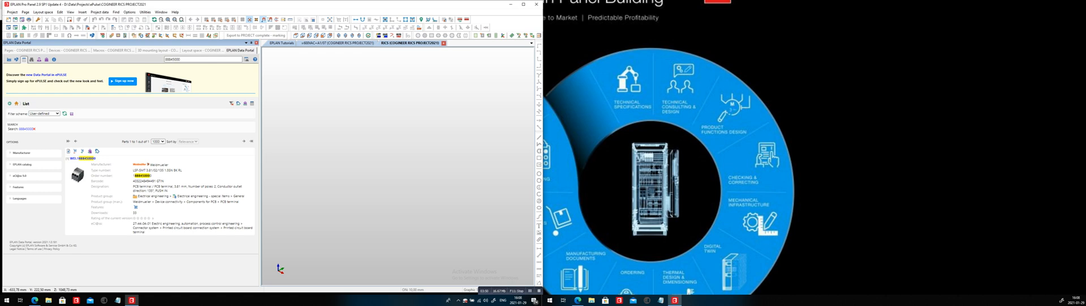
Launch the Rittal configurator for the found TS 8 baying enclosure.
click(204, 58)
text(rs:)
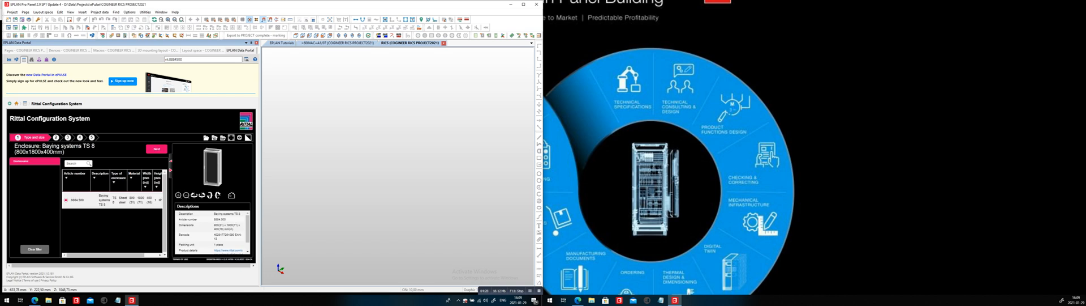
Add a system light accessory to the TS 8 configuration and continue to the overview.
click(157, 149)
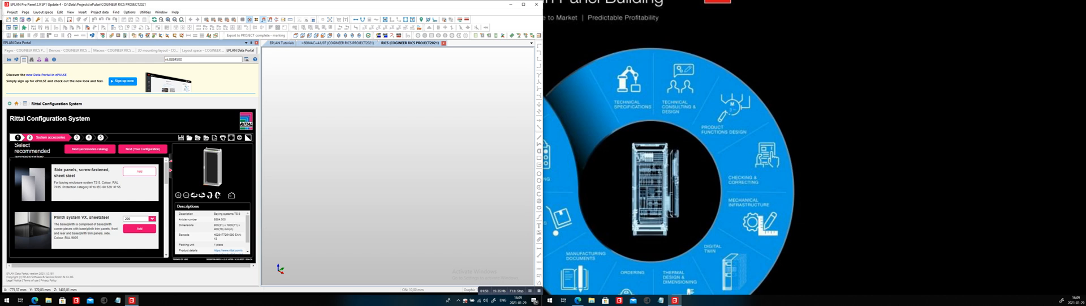
click(140, 229)
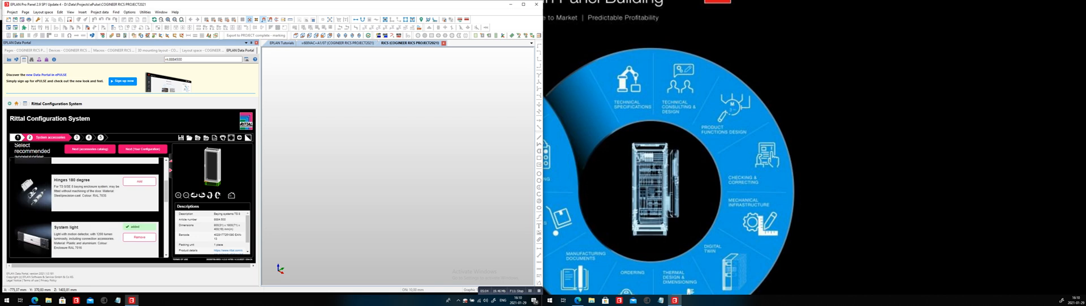
scroll(down, 3)
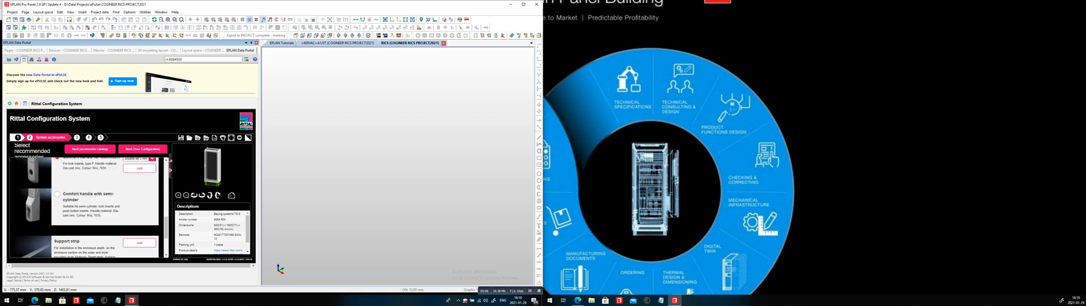
scroll(down, 3)
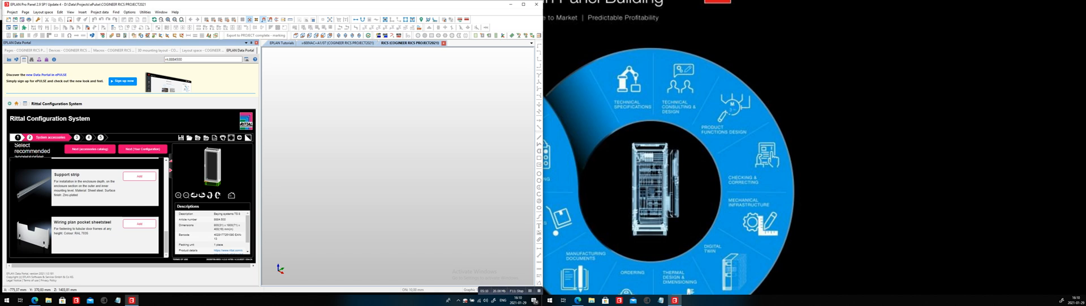
click(139, 223)
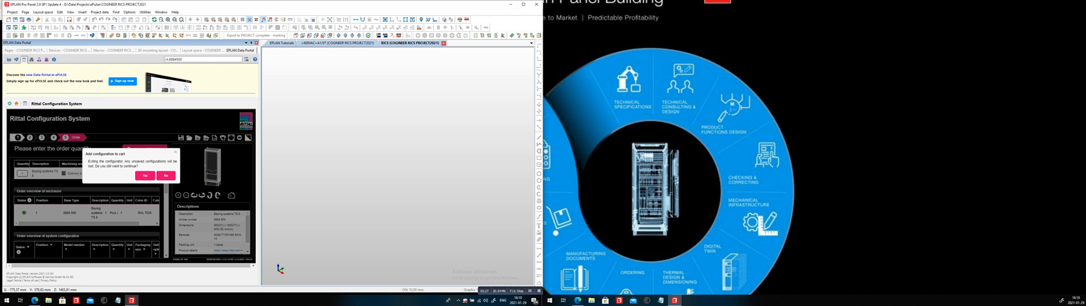
Confirm adding the configuration to the cart and import the generated enclosure data.
click(145, 175)
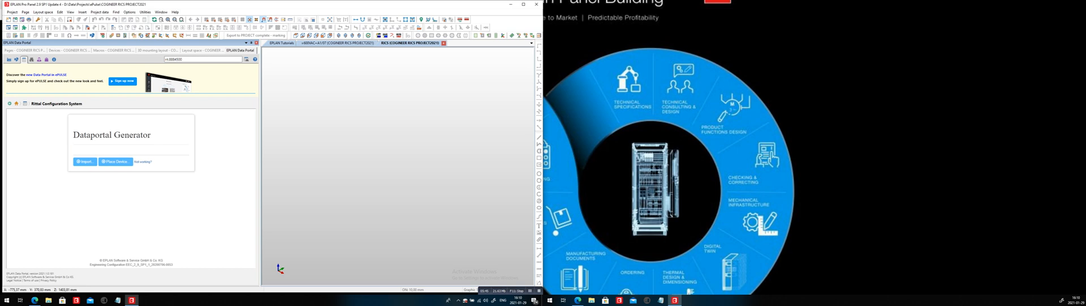
click(84, 161)
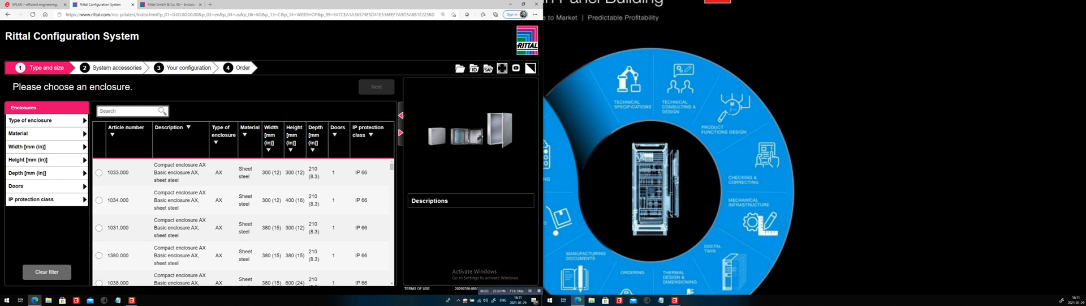
Search 88845 and widen the enclosure type filter, reloading the configurator.
text(8884500)
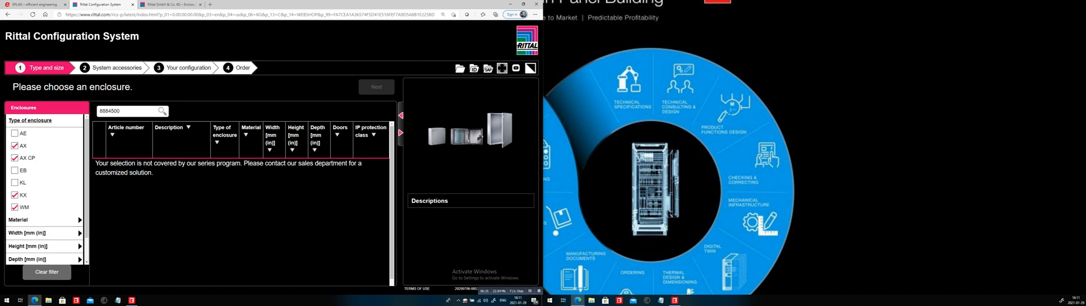
click(14, 133)
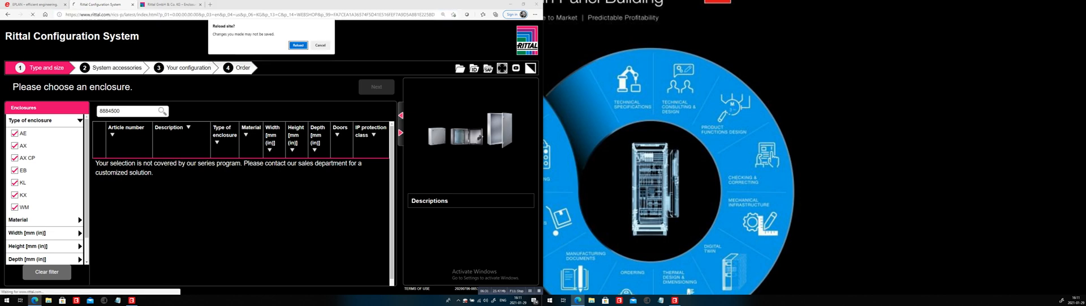
click(298, 45)
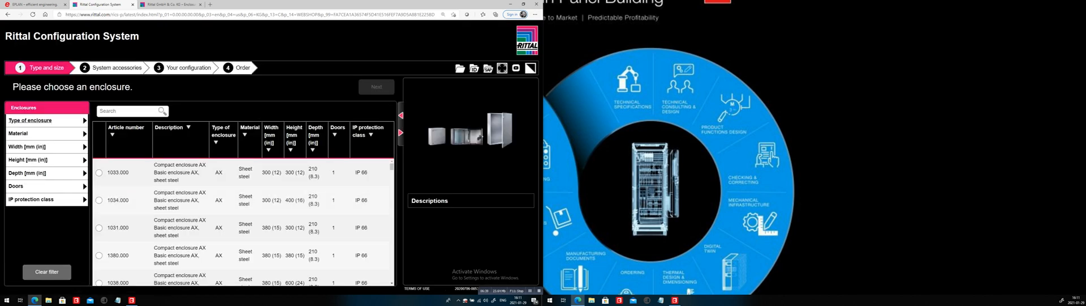
Go to the Rittal website's configuration system overview and scroll down to Industry.
click(99, 172)
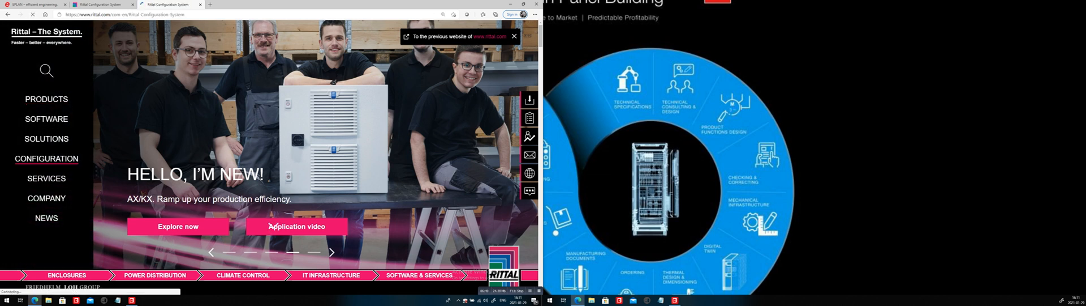
click(46, 158)
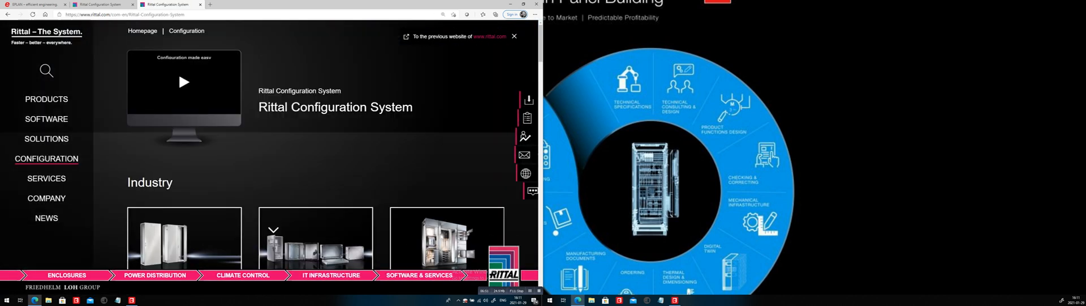
scroll(down, 3)
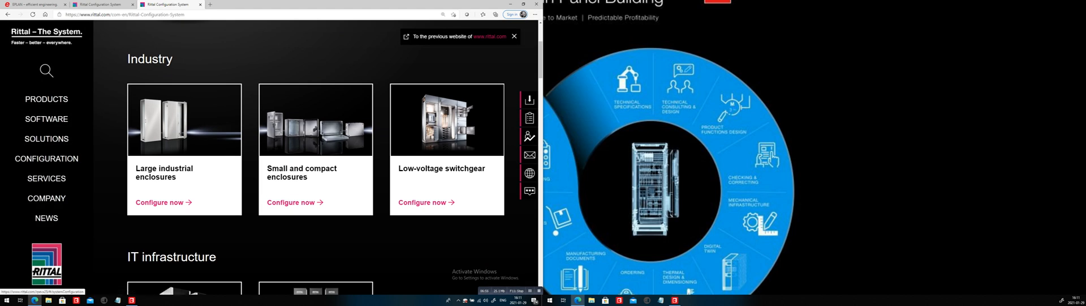
scroll(down, 3)
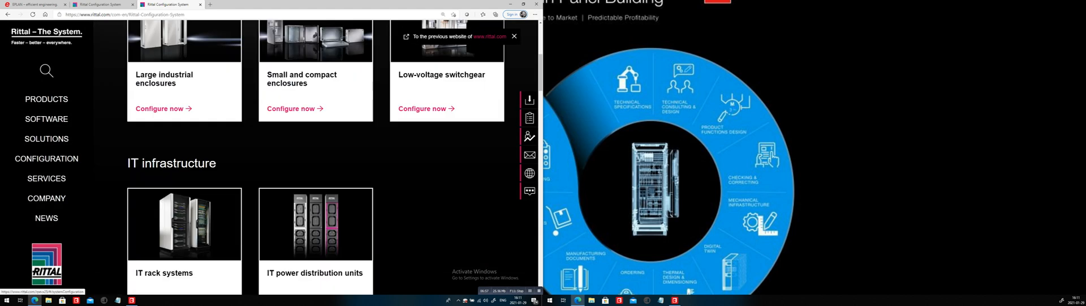
scroll(down, 3)
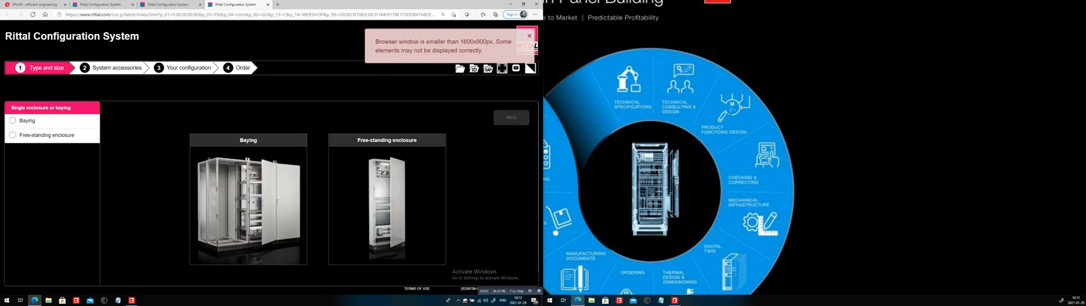
Dismiss the window size warning and choose bayed enclosures to reach the list.
click(528, 35)
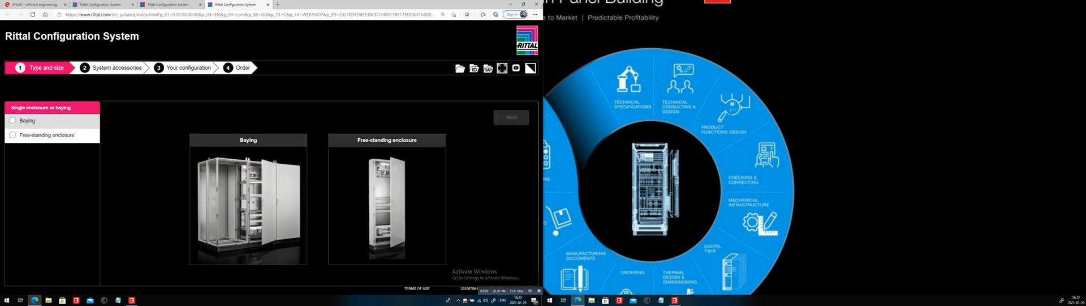
click(12, 135)
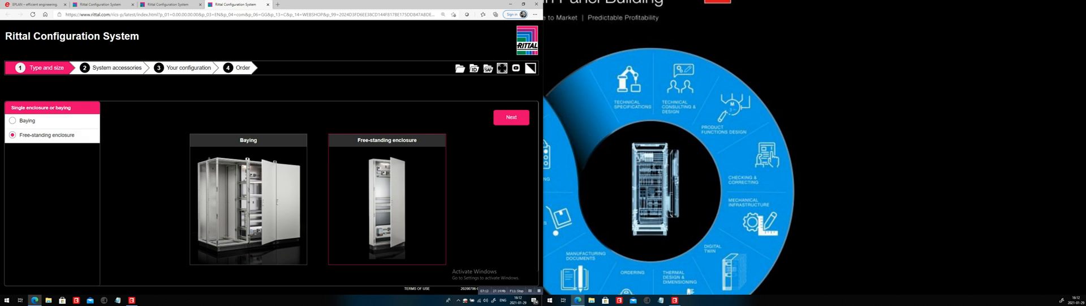
click(13, 120)
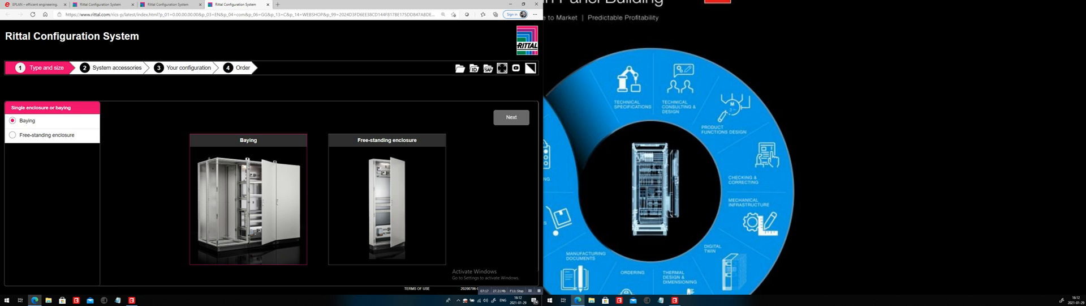
click(510, 116)
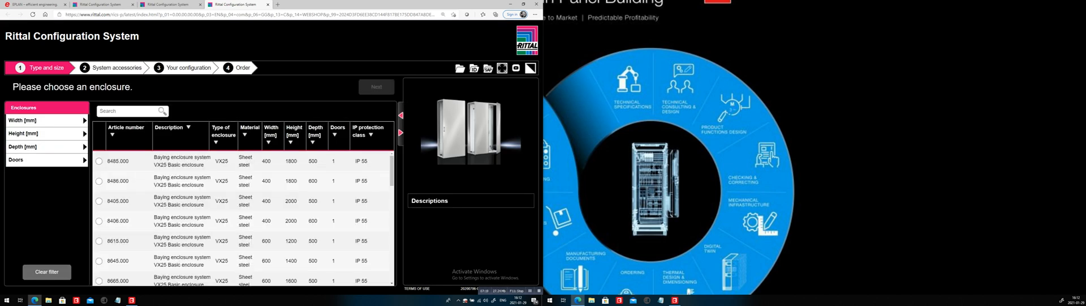
Select enclosure 8884.000 and choose the number of bayed enclosures.
text(8)
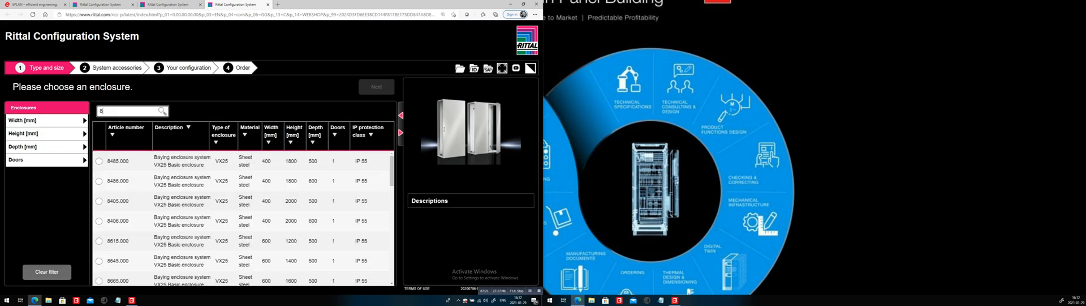
text(8884)
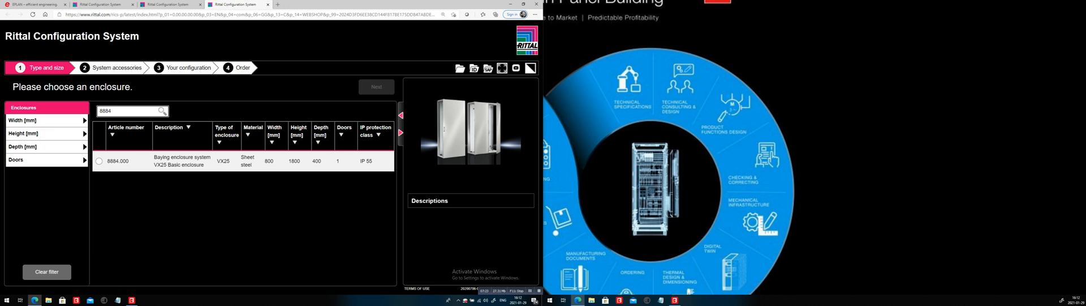
click(97, 161)
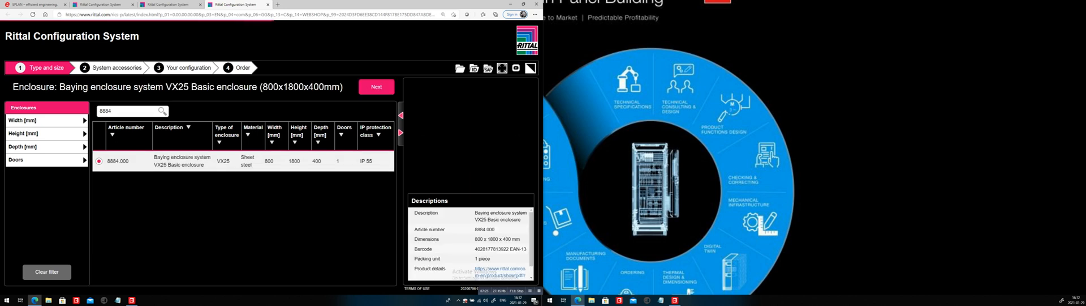
click(376, 86)
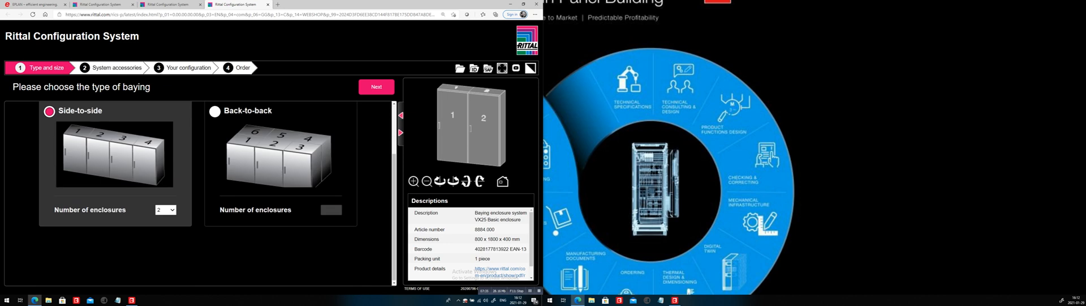
click(165, 210)
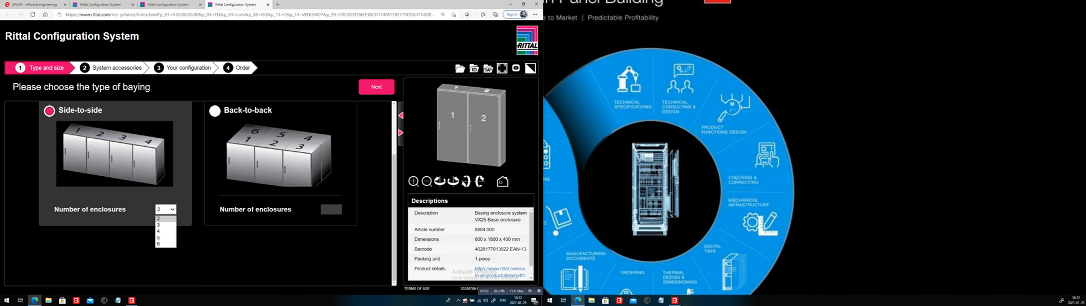
click(165, 209)
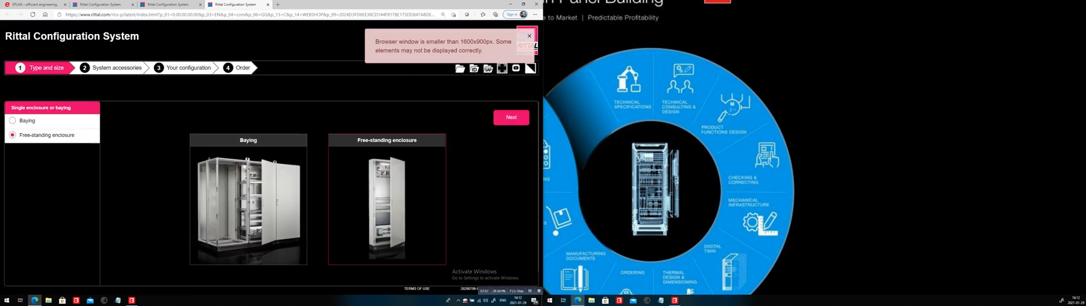
Search for and select the VX25 enclosure 8884.000 (800×1800×400 mm) in the free-standing list.
click(528, 35)
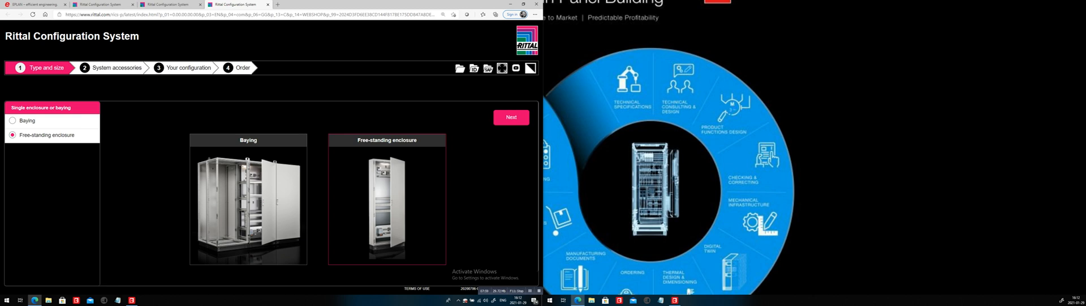
click(511, 117)
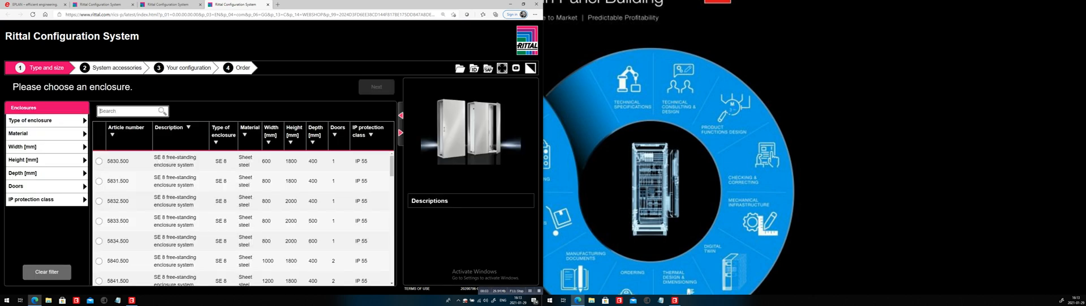
text(8884)
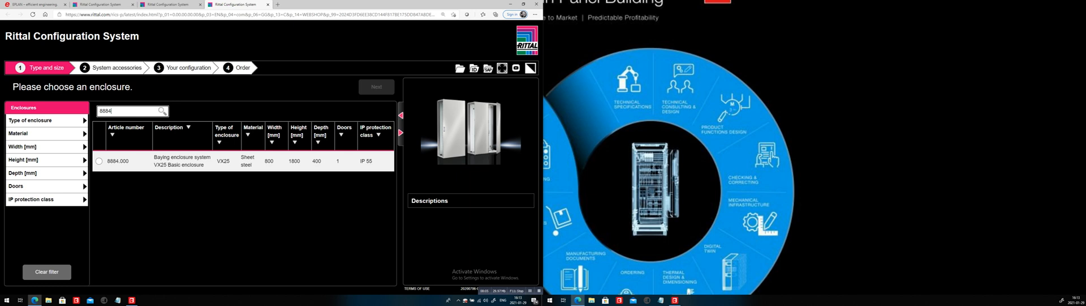
click(98, 161)
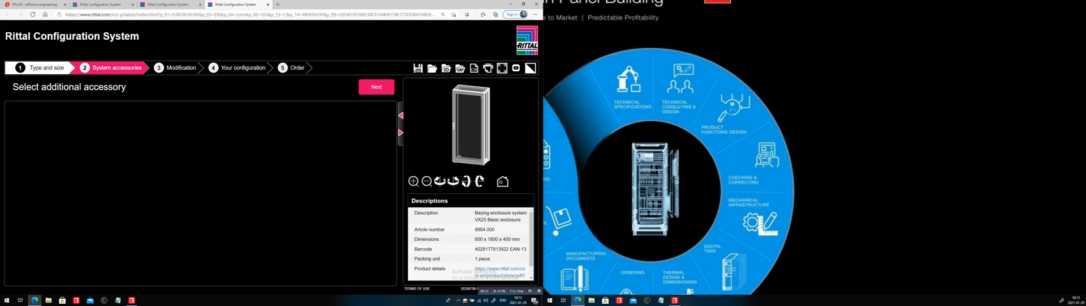
Add the VX sheet-steel plinth system and advance through Your Configuration to the Order step.
click(377, 86)
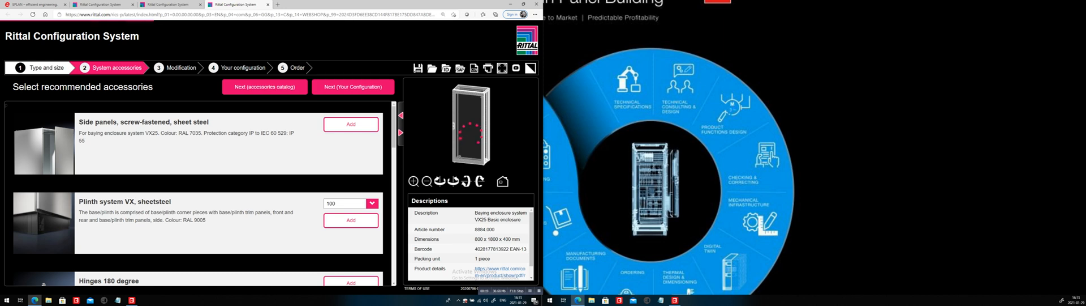
click(370, 203)
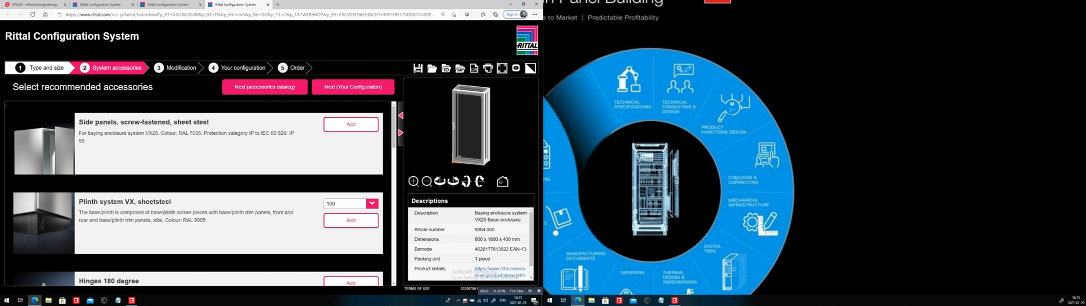
click(351, 219)
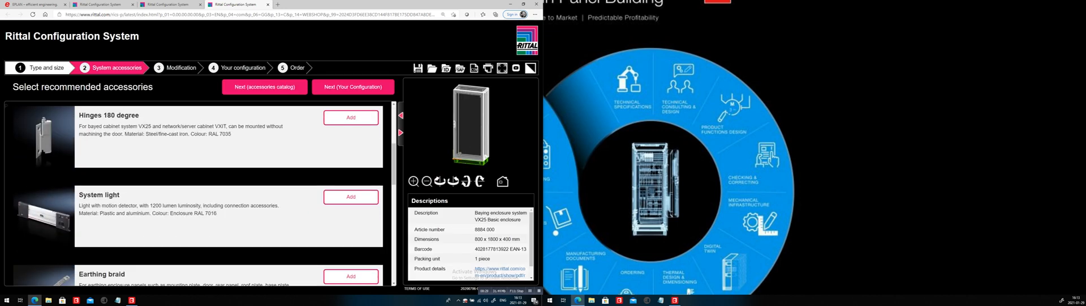
click(351, 197)
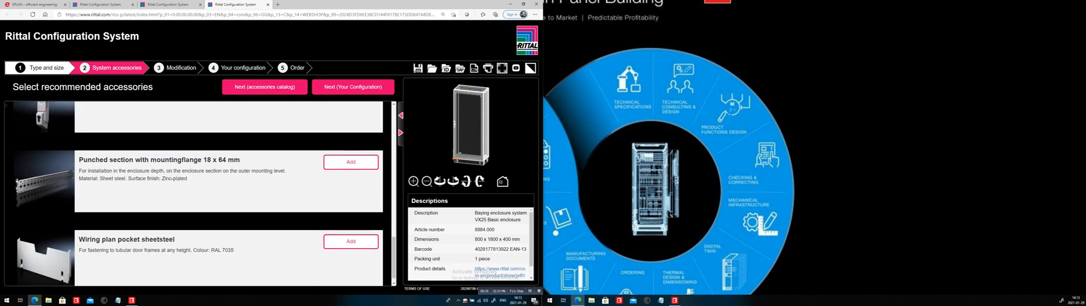
click(265, 87)
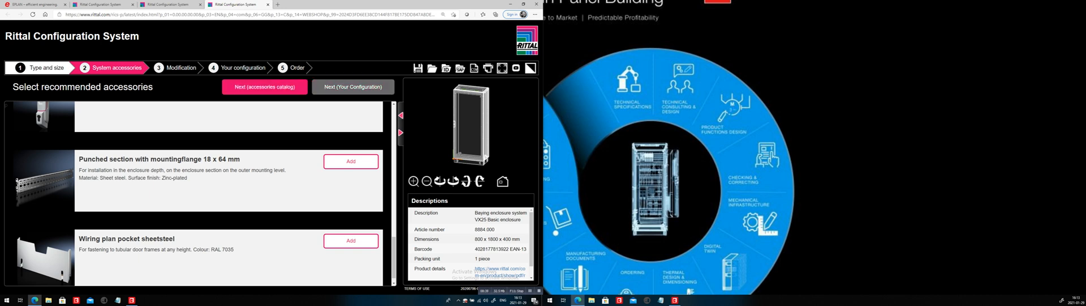
mouse_move(352, 86)
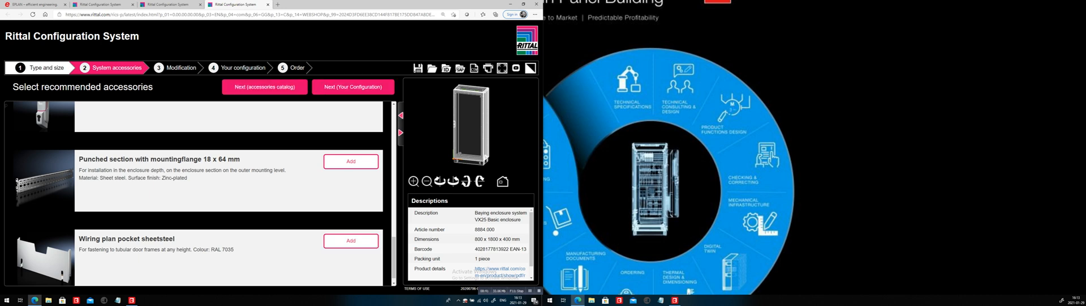
click(351, 240)
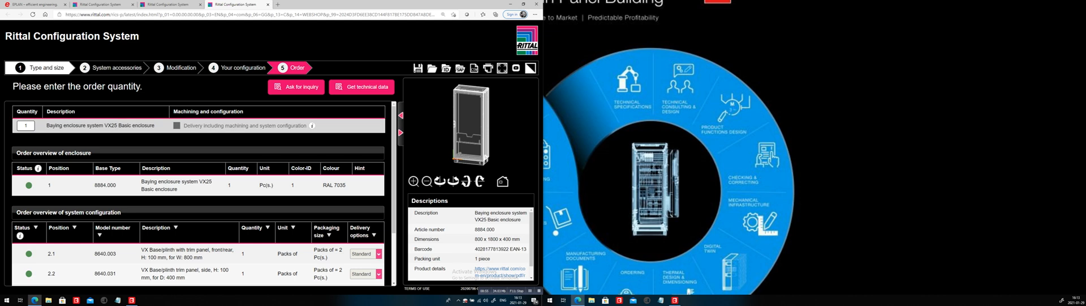
Scroll down the order overview to reach Get technical data.
scroll(down, 3)
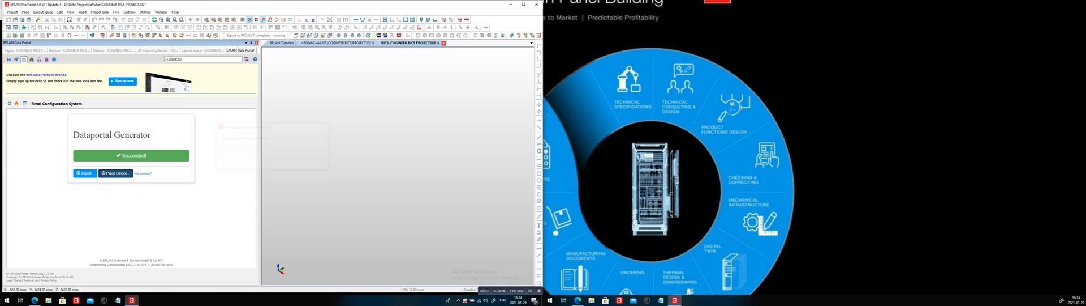
Import the generated Rittal records with OK and place the enclosure in the 3D layout space.
click(84, 173)
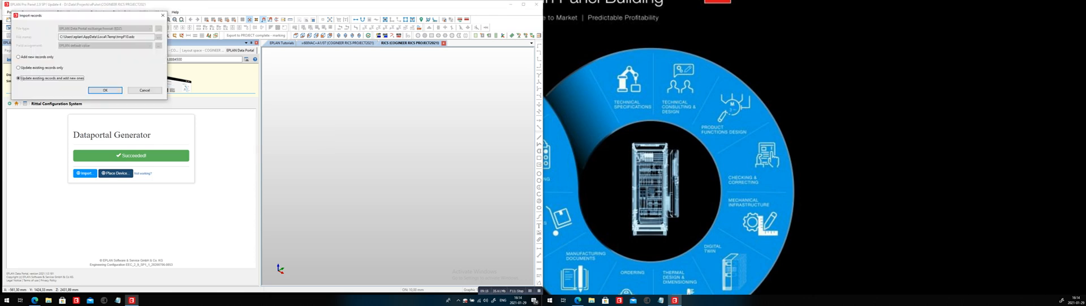
click(104, 90)
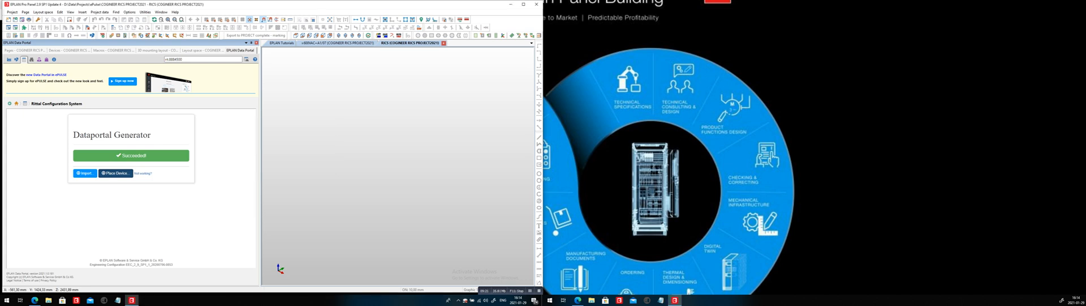
click(115, 172)
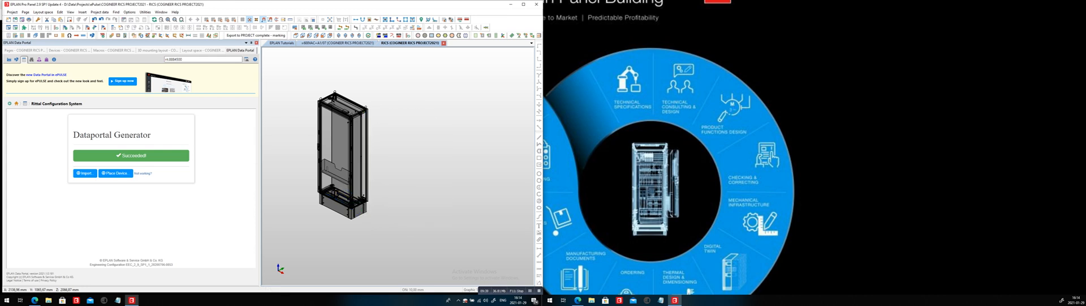
click(204, 50)
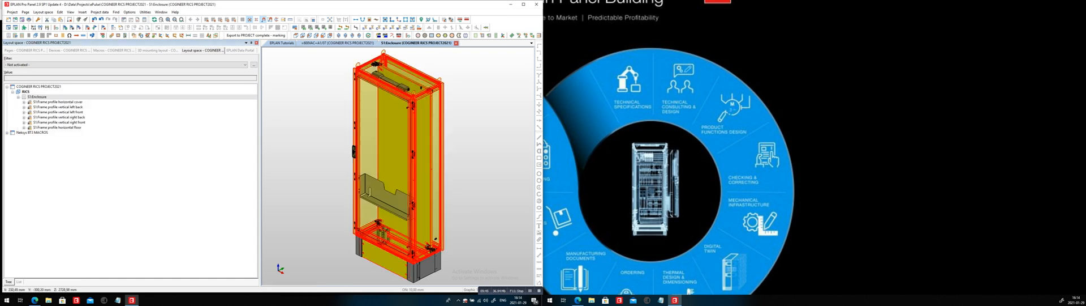
Select the enclosure in the layout tree and insert TS 35 mounting rails onto the mounting panel.
click(38, 97)
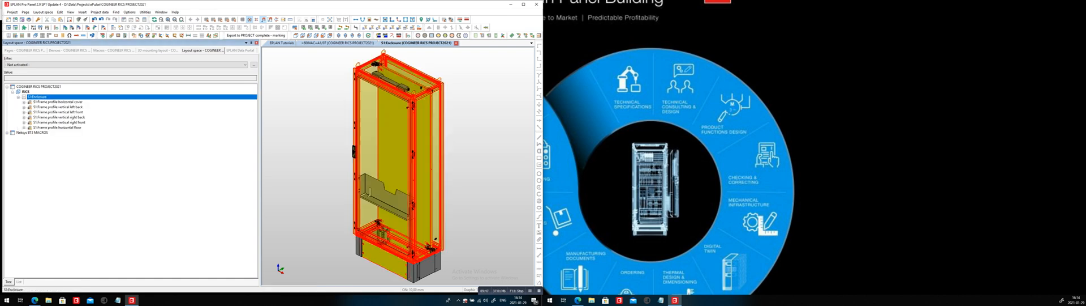
right_click(34, 96)
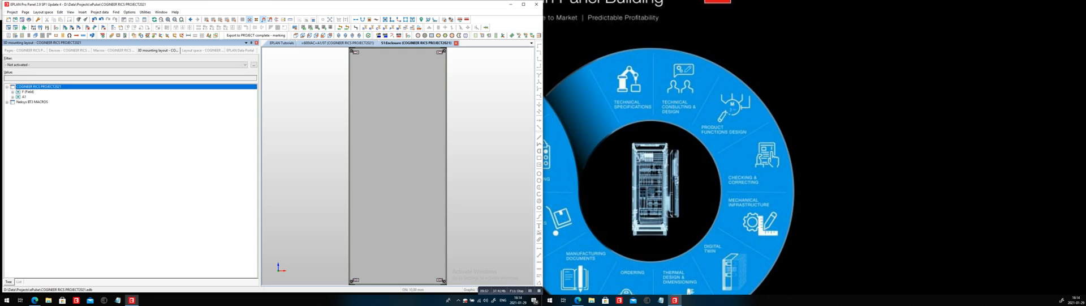
click(18, 96)
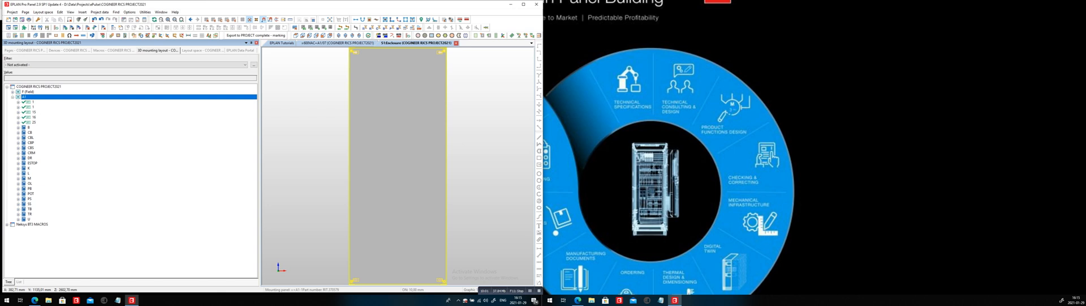
mouse_move(405, 143)
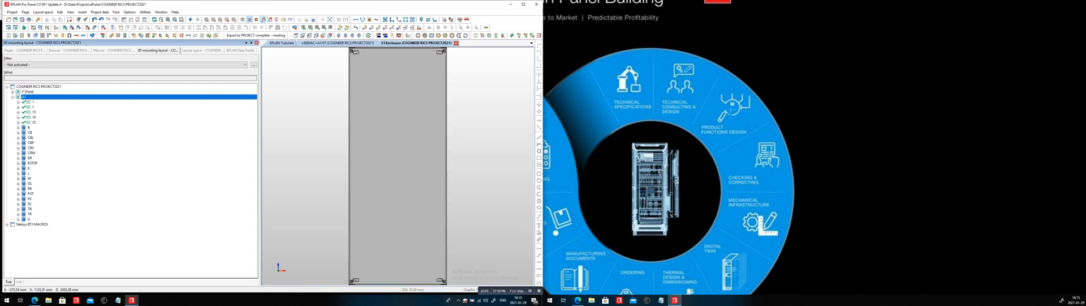
click(84, 12)
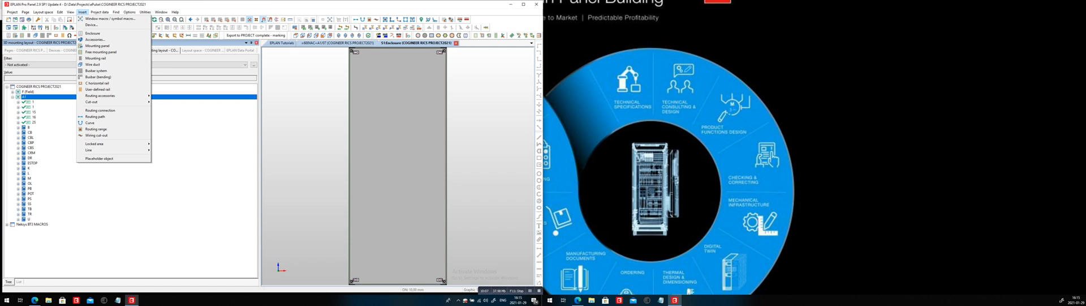
mouse_move(96, 58)
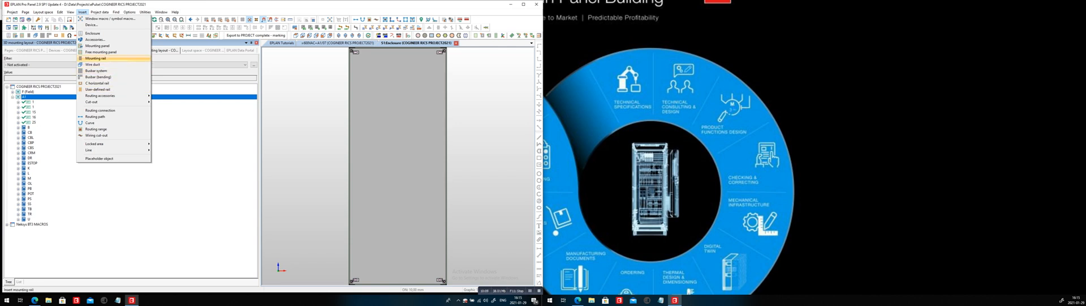
click(95, 58)
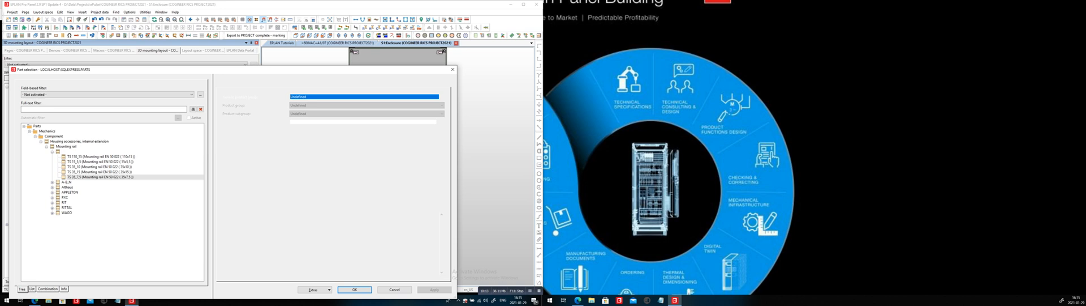
click(354, 289)
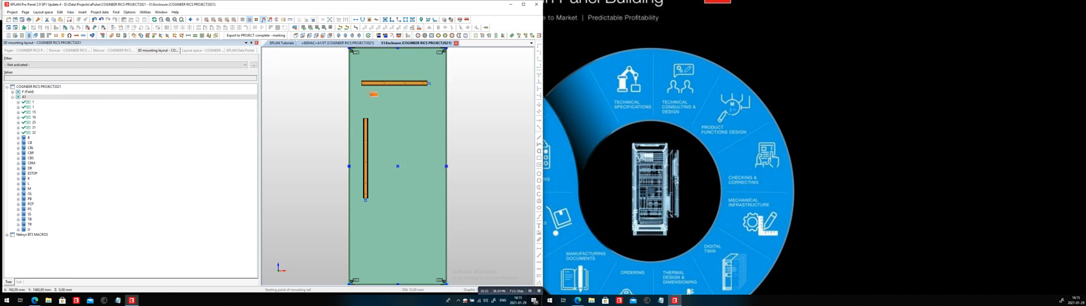
Place terminals on the rails, plus a relay and another device on the panel.
drag(373, 93, 303, 142)
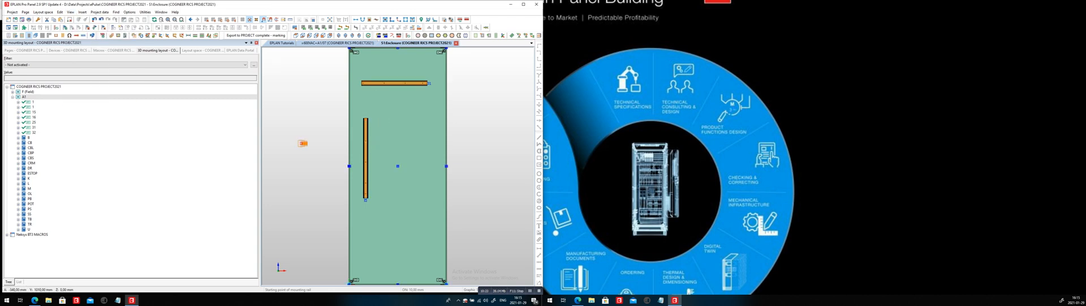
click(29, 142)
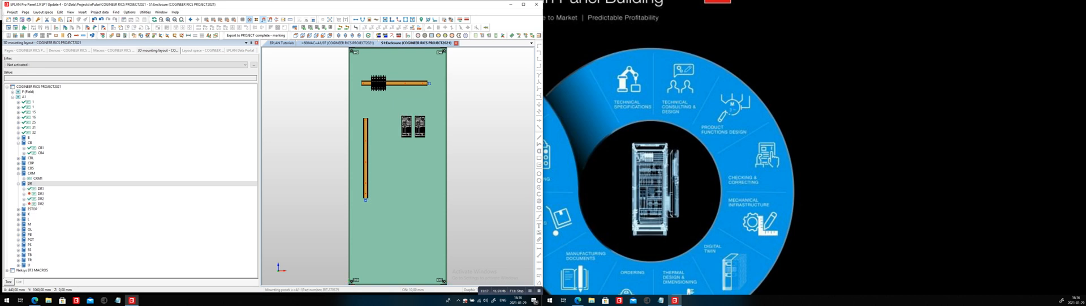
click(40, 177)
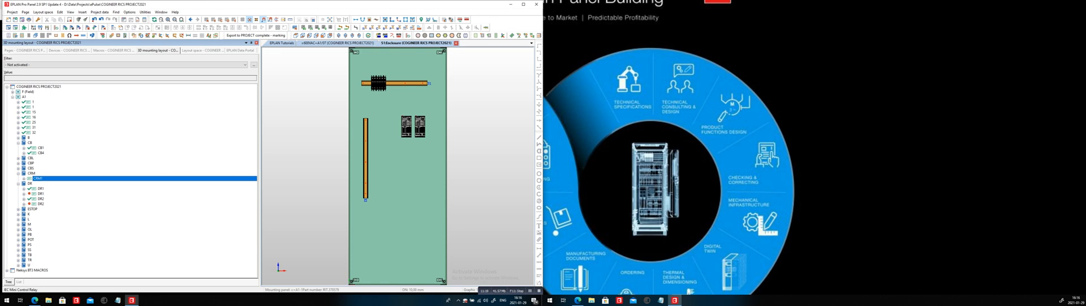
click(31, 163)
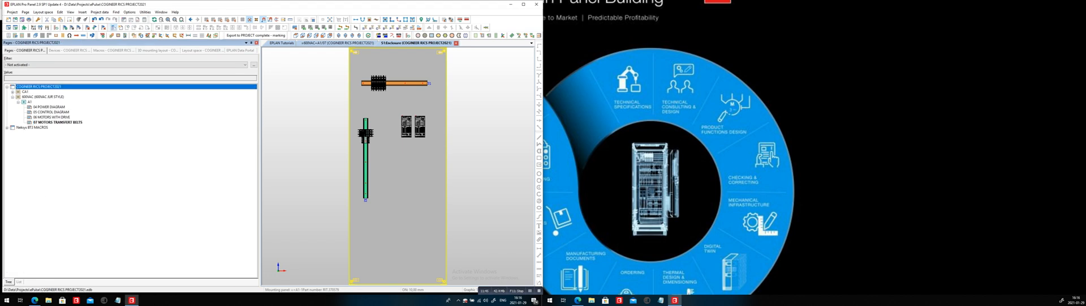
Generate all project reports via Utilities > Reports > Generate project reports.
click(142, 11)
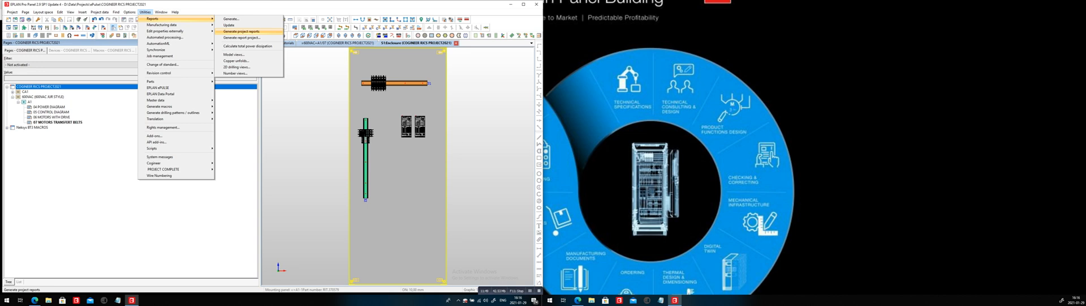
click(239, 32)
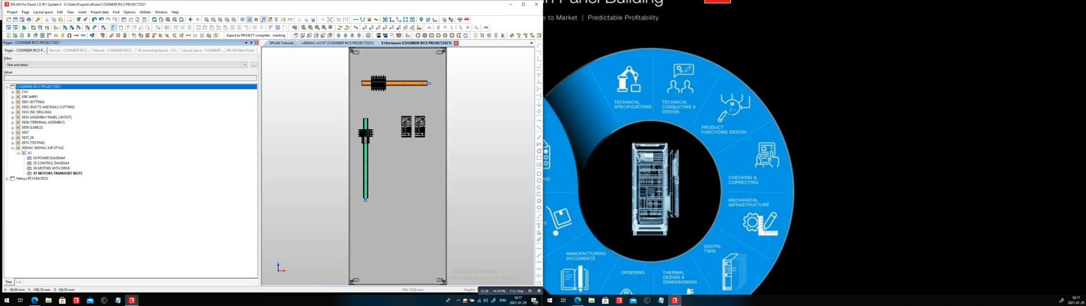
Expand the kitting and rail cutting report groups and open the panel layout pages.
click(35, 102)
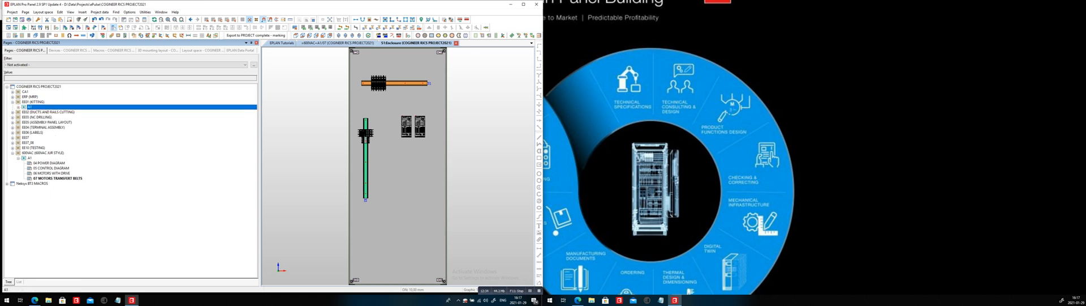
click(25, 102)
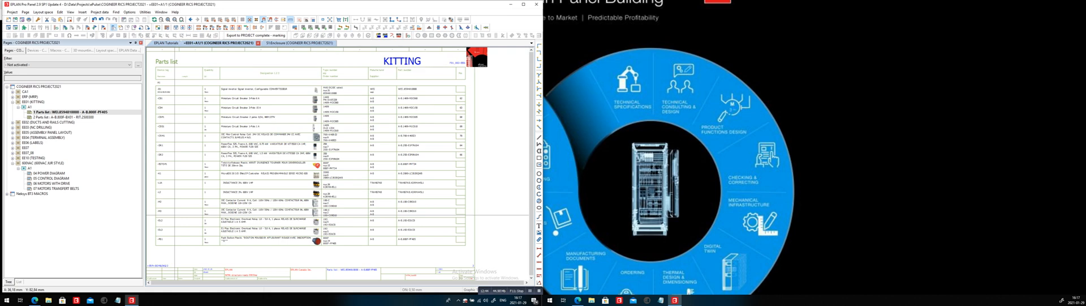
click(52, 122)
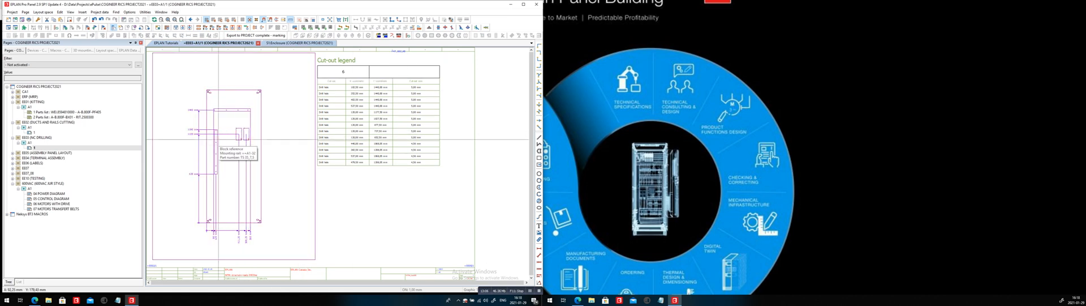
click(49, 152)
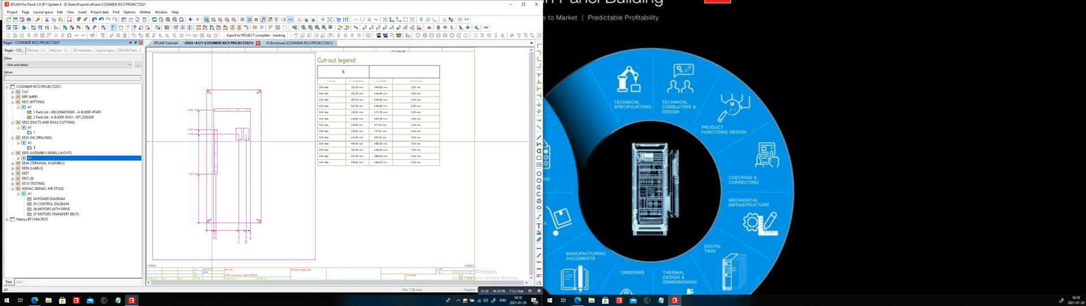
click(18, 152)
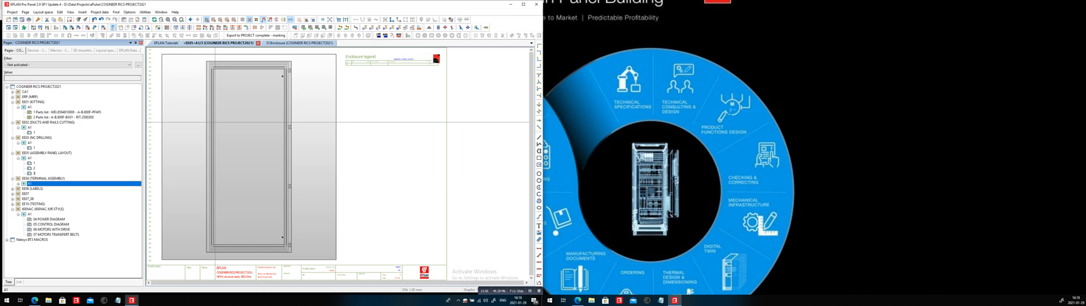
Review the terminal assembly diagram pages and the connection list report page.
click(17, 183)
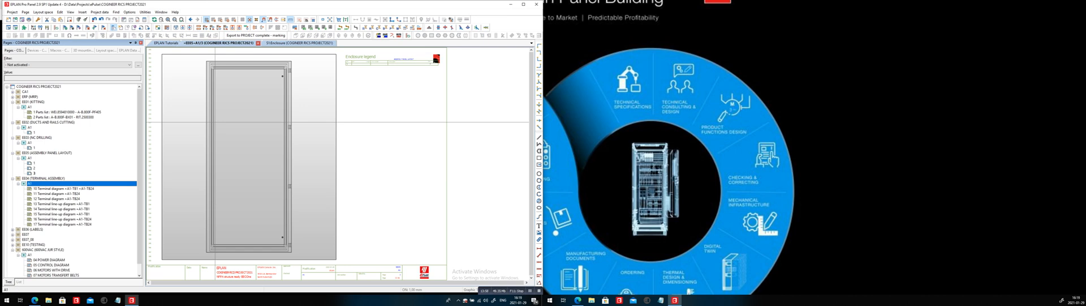
double_click(66, 203)
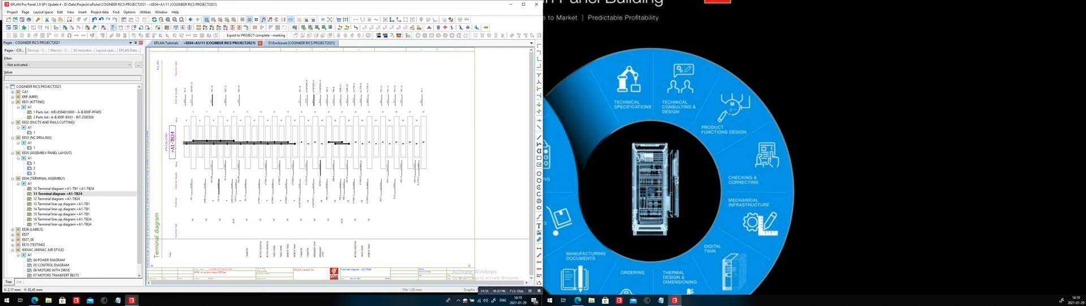
click(31, 229)
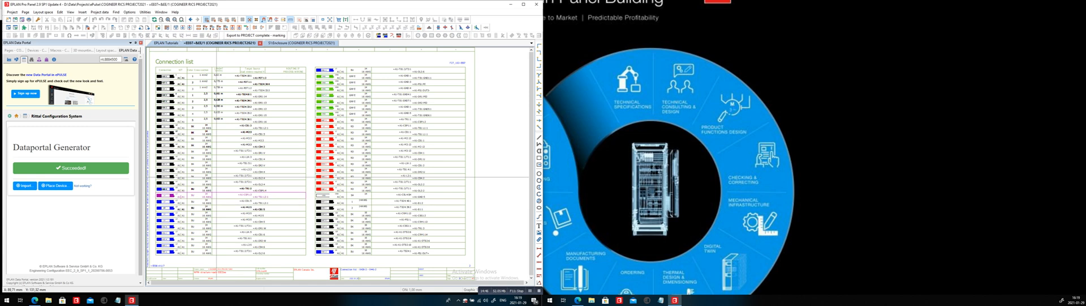
click(12, 51)
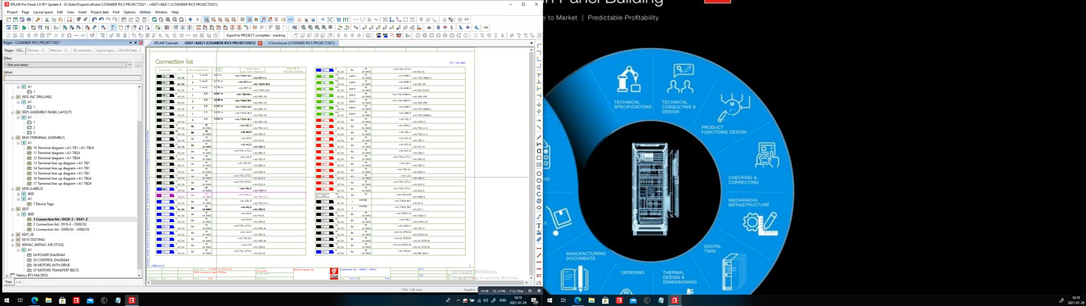
click(124, 12)
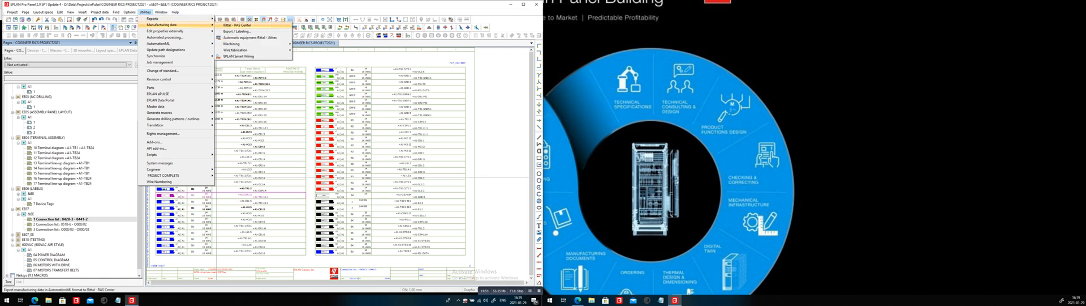
Run Export/Labeling using the Summarized parts list setting for the entire project, confirming overwrite.
click(238, 25)
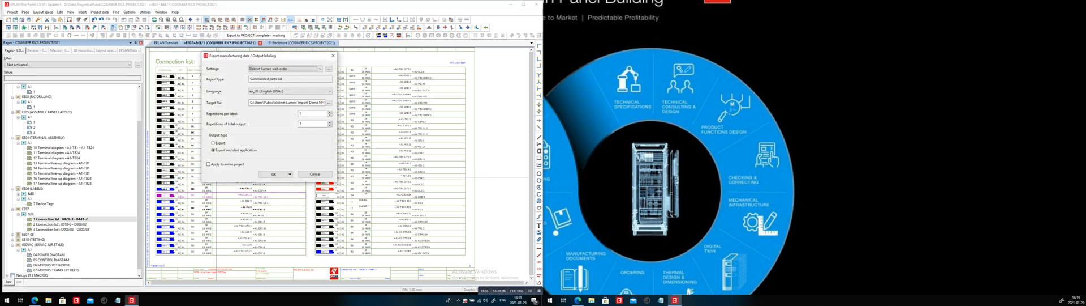
click(322, 69)
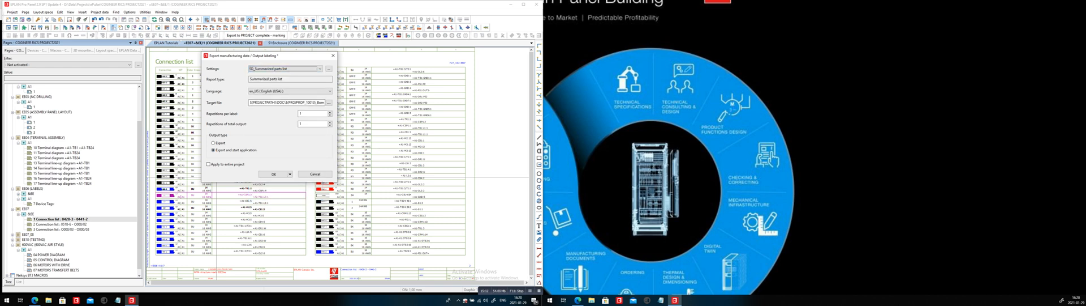
click(207, 164)
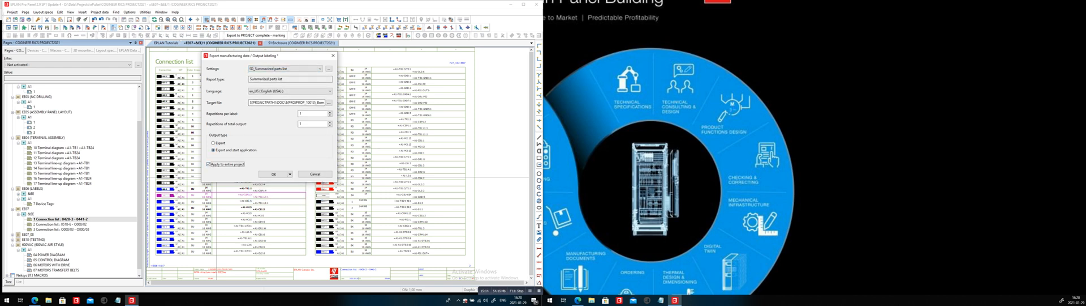
click(274, 174)
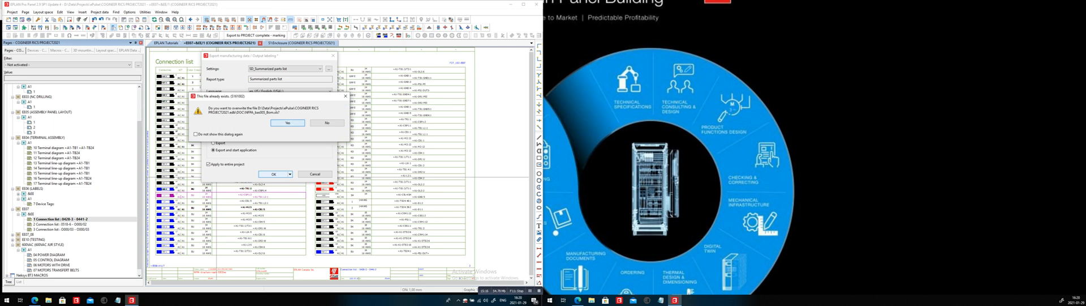
click(287, 123)
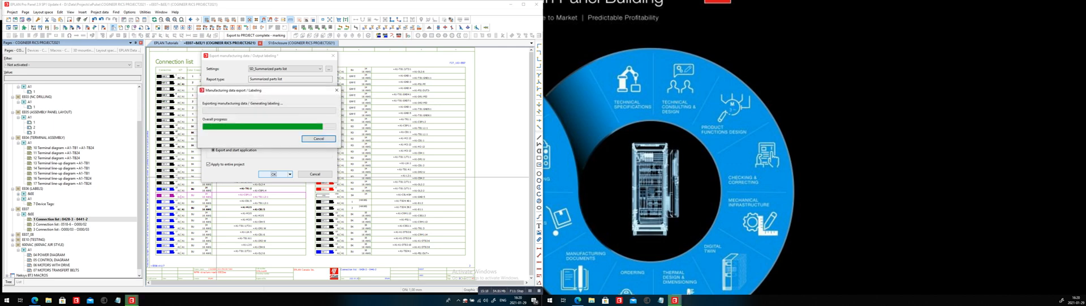